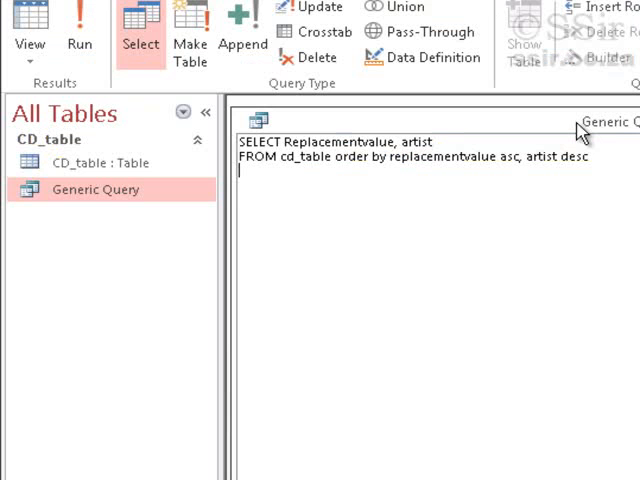
Step: Open CD_table from the navigation pane and tile it horizontally with the query window
double_click(86, 162)
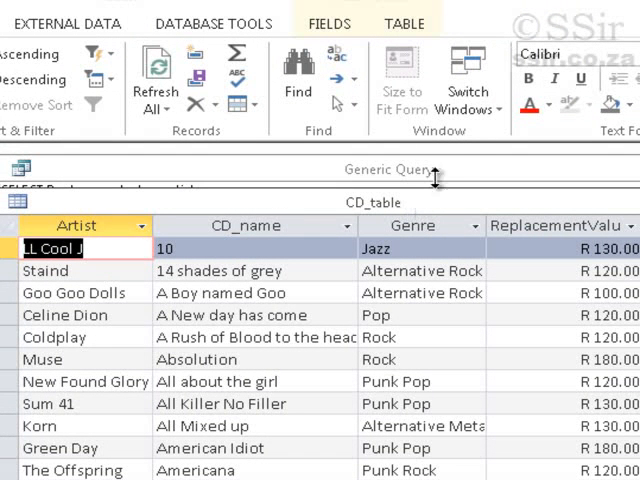
mouse_move(468, 90)
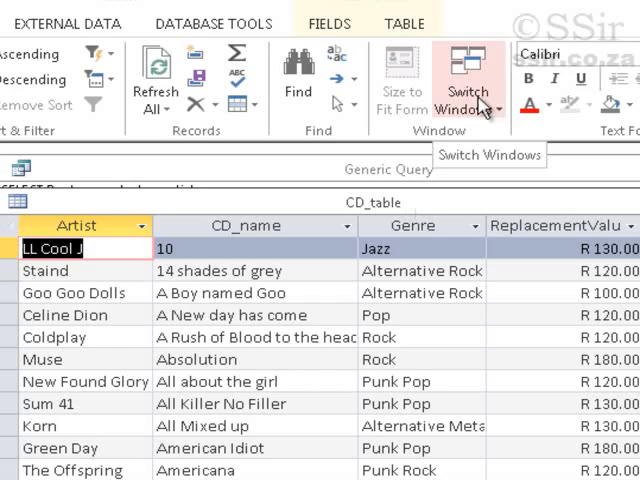
click(468, 96)
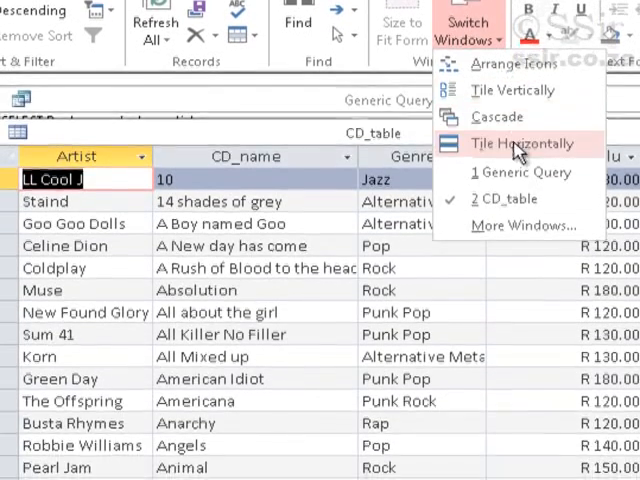
click(516, 144)
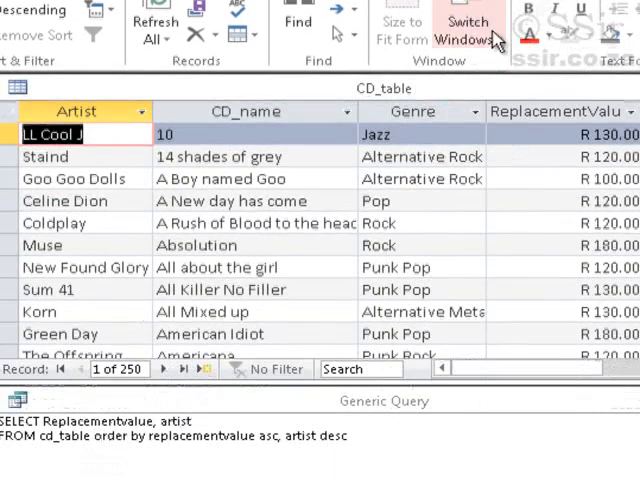
click(466, 30)
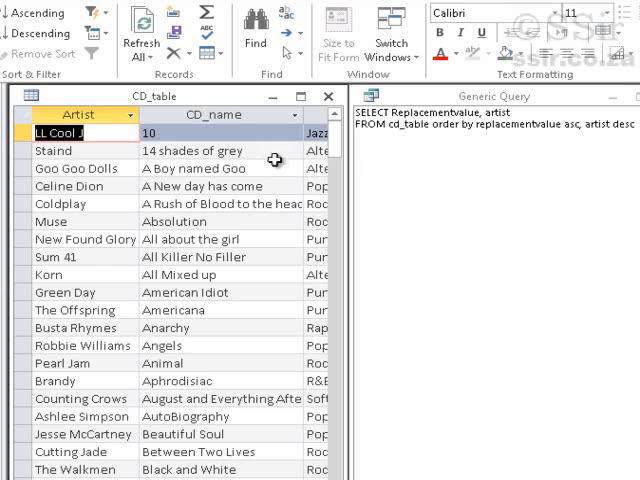
mouse_move(344, 398)
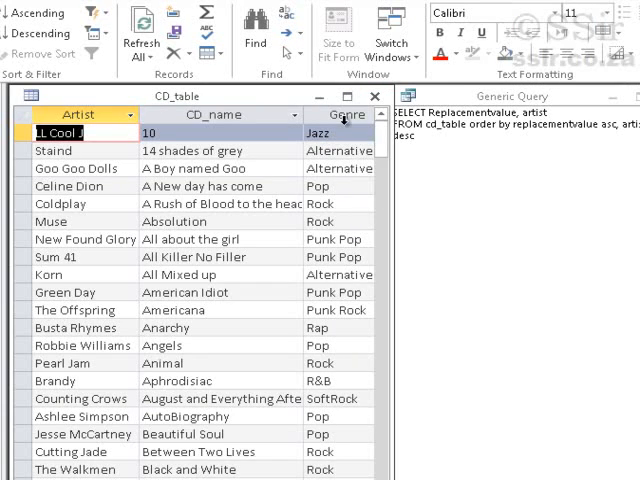
mouse_move(492, 204)
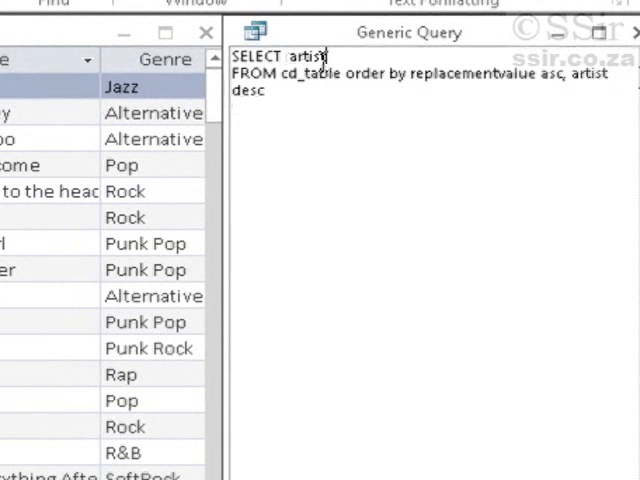
Step: Rewrite the SQL as SELECT artist, CD_name, genre FROM cd_table WHERE genre = 'Jazz', dropping ORDER BY
text(, CD_name)
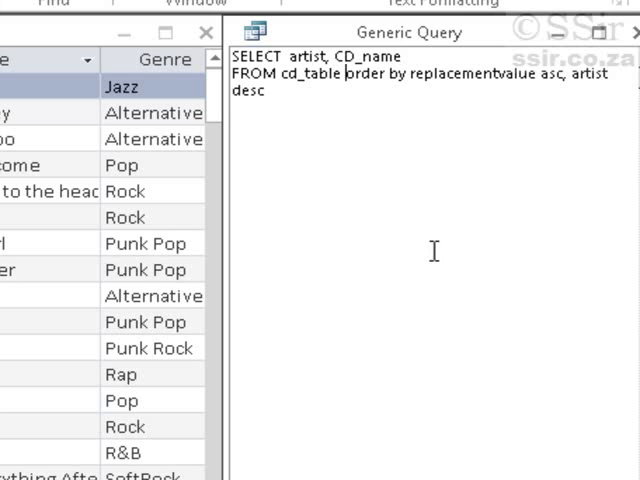
key(Delete)
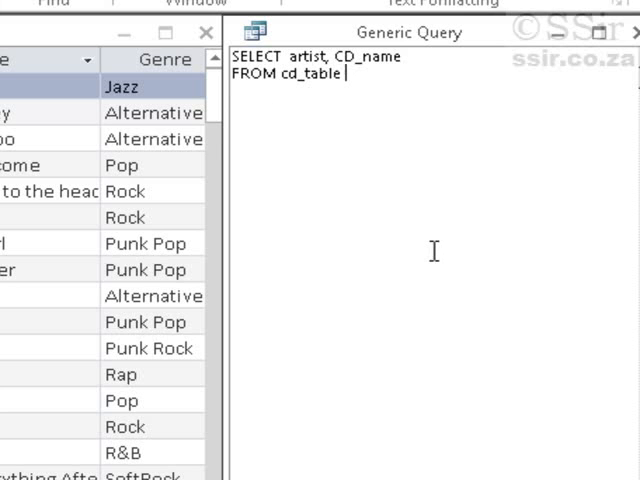
text(where Genre = 'Jazz)
click(316, 56)
text(,)
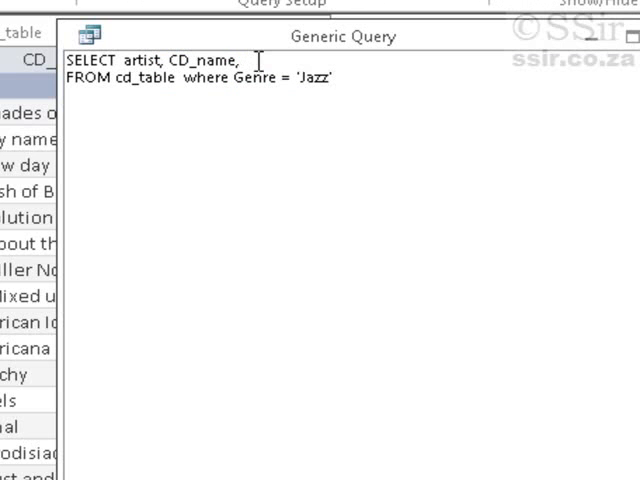
text(genre)
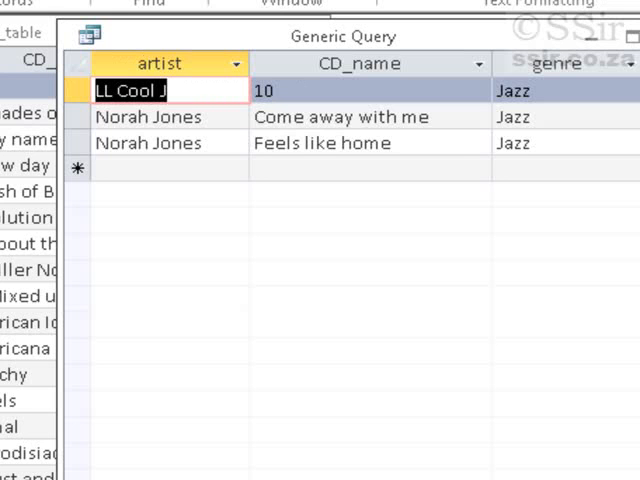
mouse_move(236, 128)
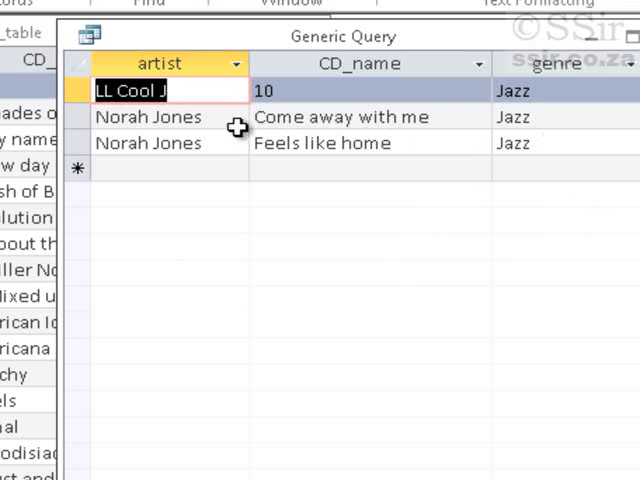
mouse_move(380, 130)
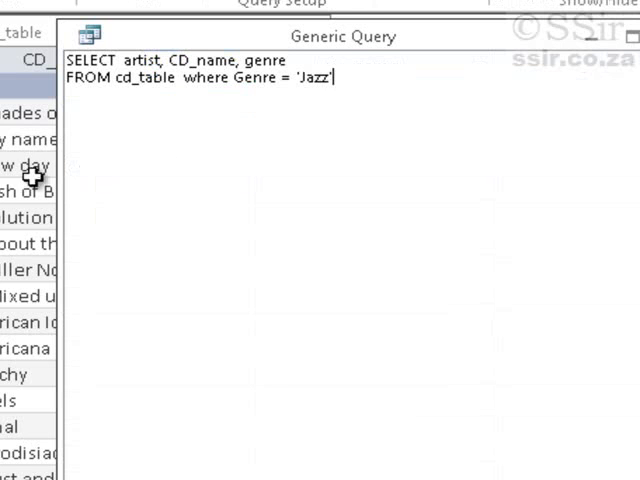
Step: Replace 'Jazz' with 'Pop' in the WHERE clause
text(Pop)
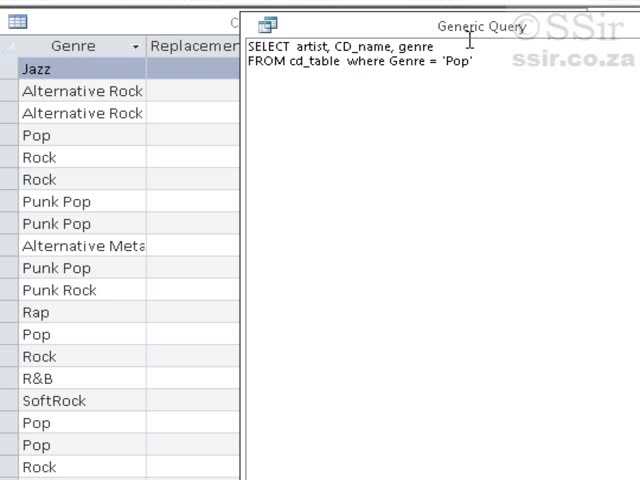
Step: Add replacementvalue to SELECT and filter WHERE replacementvalue > 180, then review the results
text(, replacementvalue)
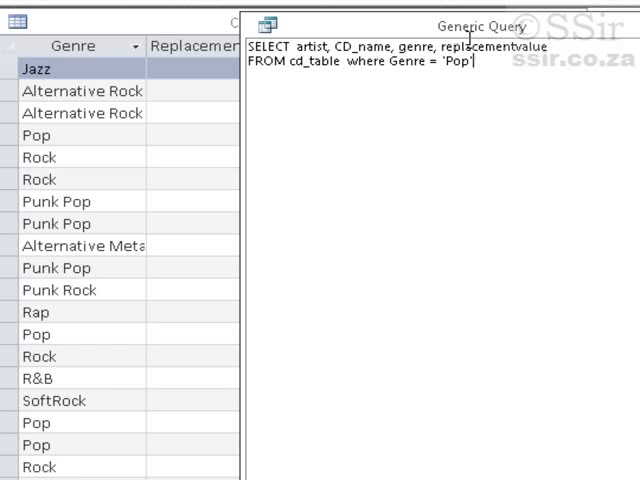
key(BackSpace)
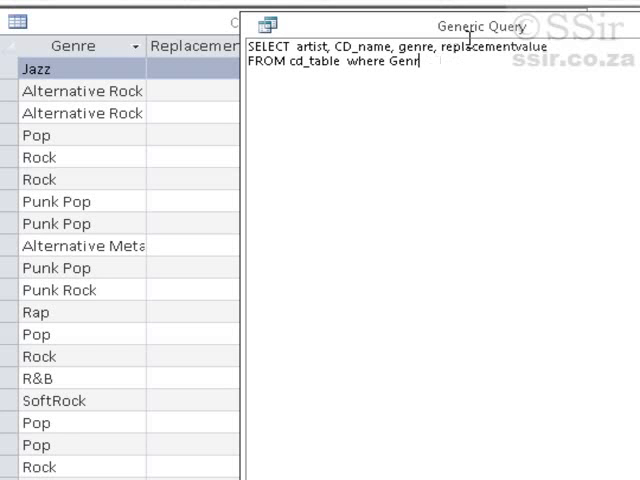
text(eplacementvalue >)
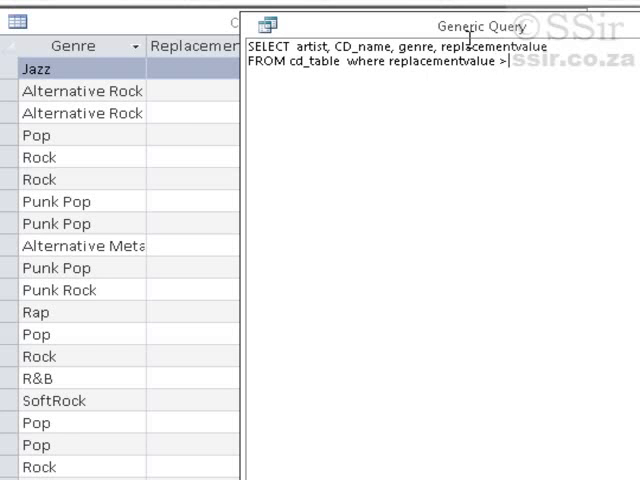
text(180)
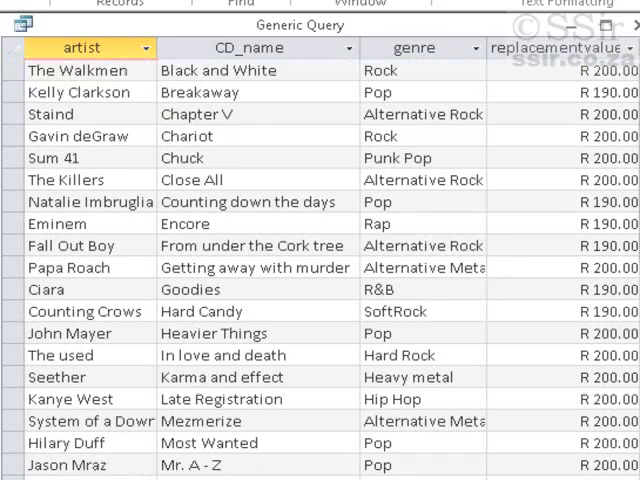
scroll(down, 3)
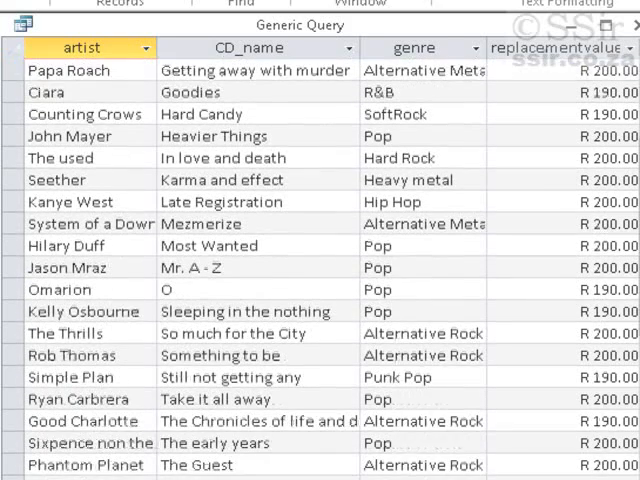
scroll(down, 3)
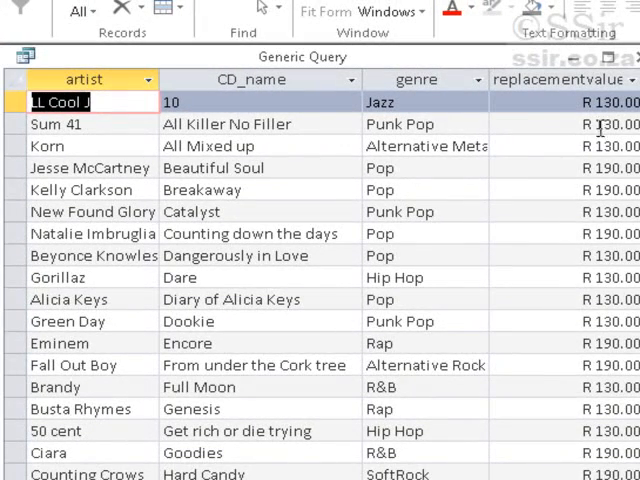
mouse_move(608, 138)
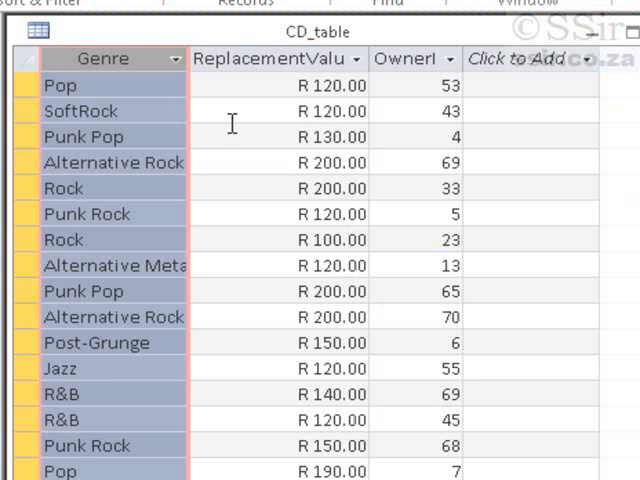
mouse_move(336, 188)
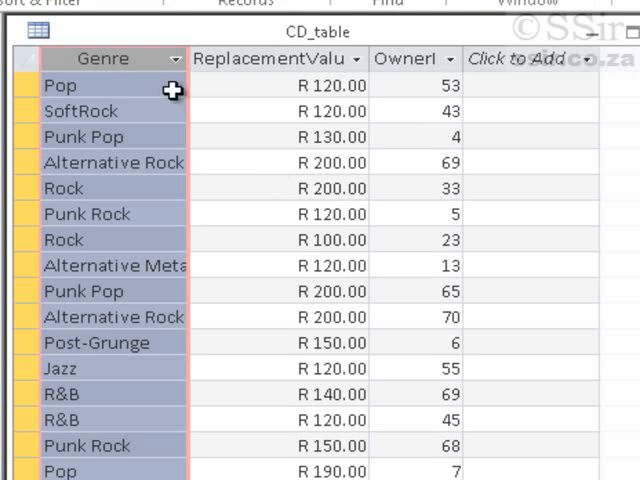
mouse_move(136, 88)
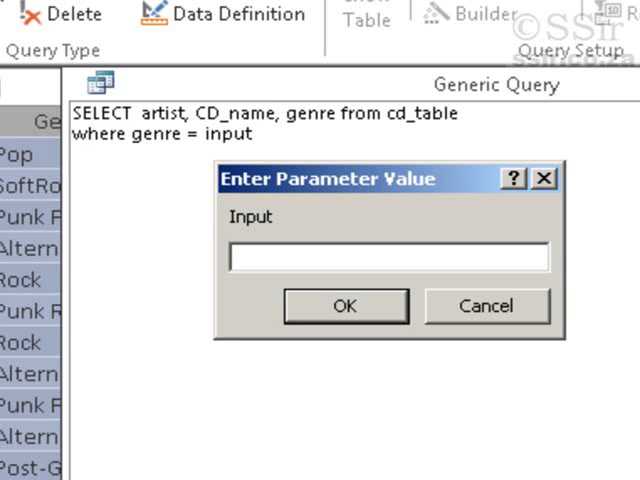
Step: Answer the genre parameter prompt with pop, then rerun it answering rock
text(pop)
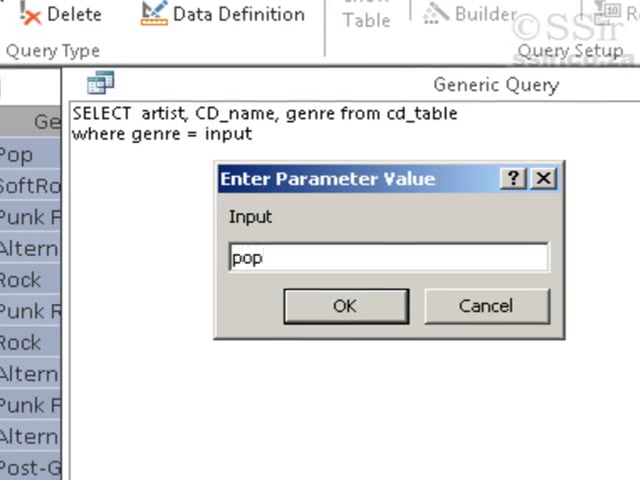
click(344, 304)
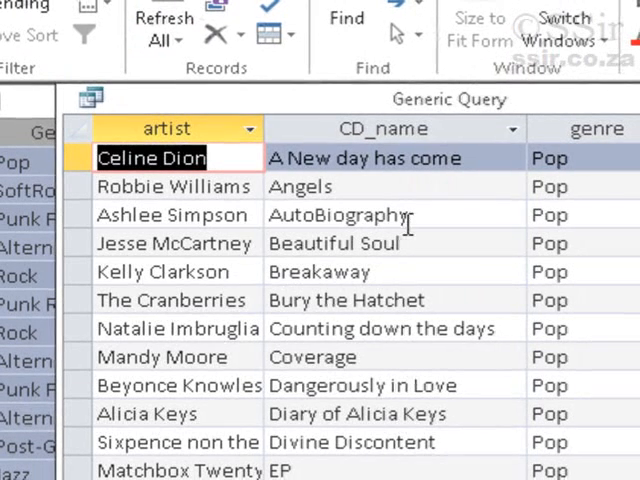
mouse_move(284, 330)
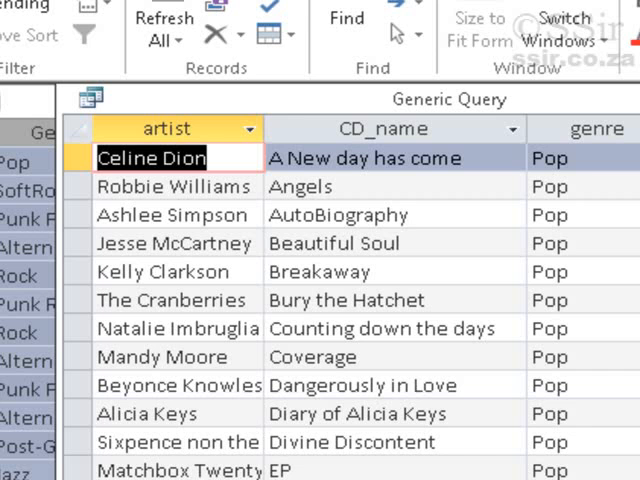
text(rock)
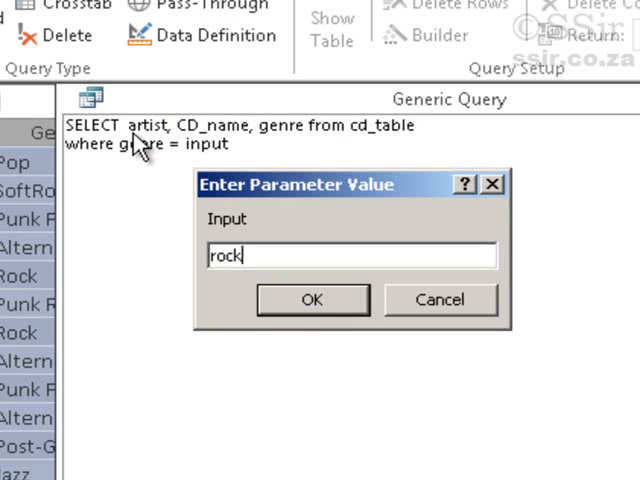
click(312, 300)
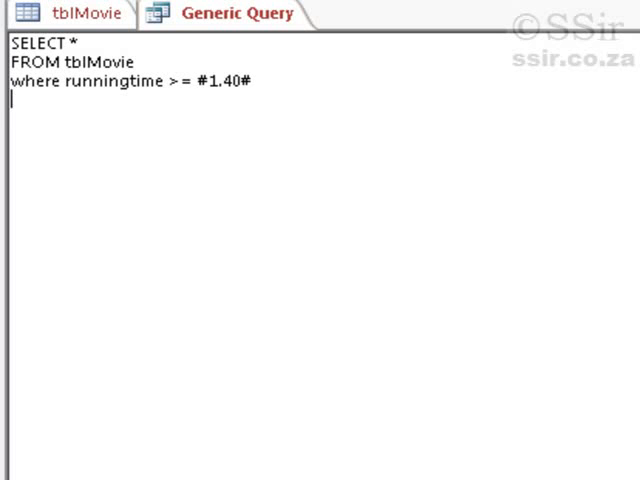
mouse_move(36, 84)
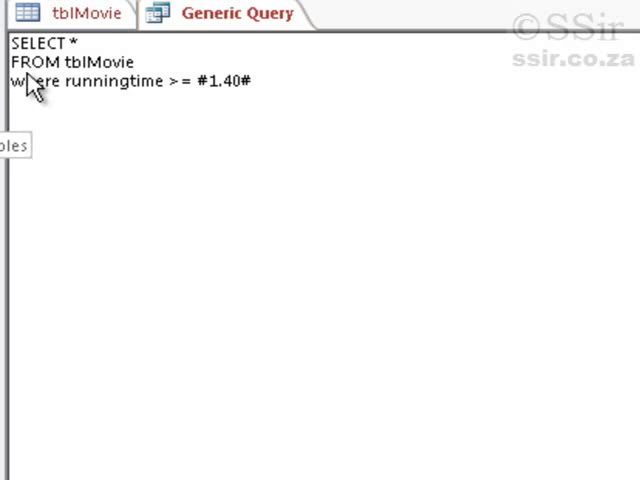
Step: Switch to the tblMovie table to check its RunningTime column
click(88, 12)
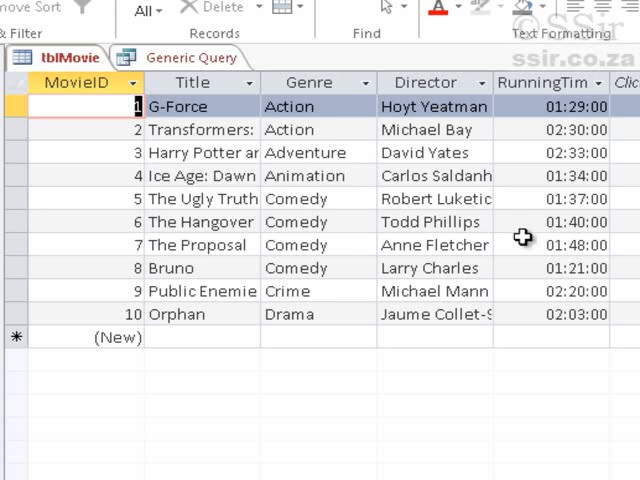
mouse_move(484, 208)
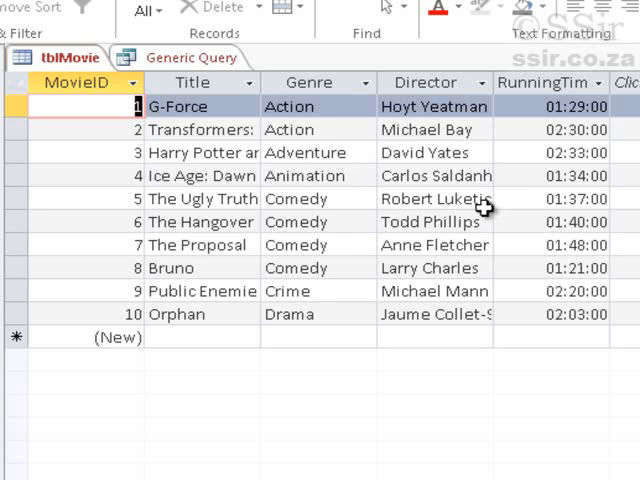
mouse_move(316, 144)
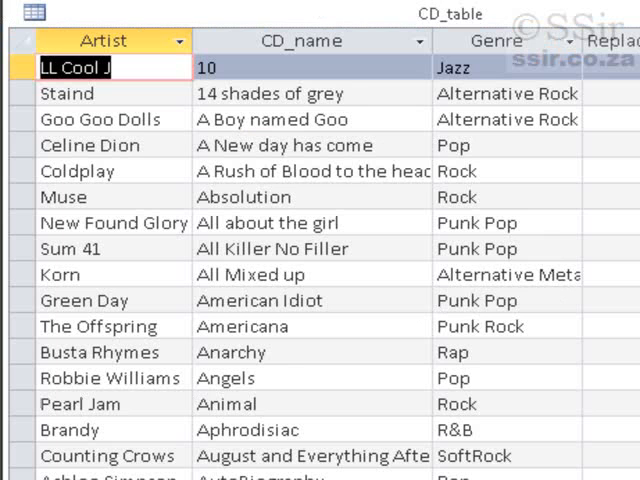
mouse_move(376, 120)
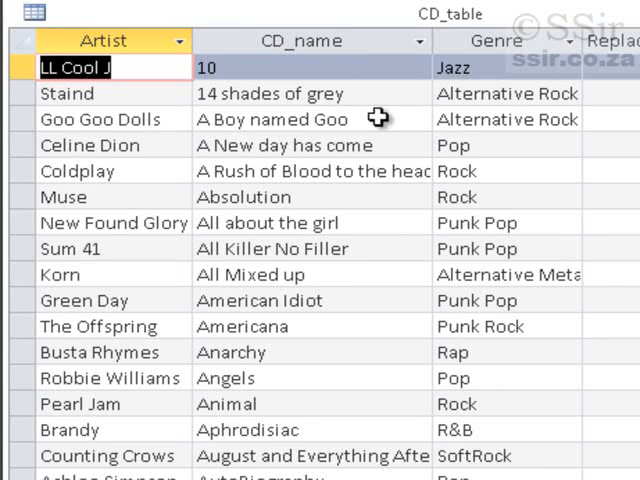
mouse_move(388, 228)
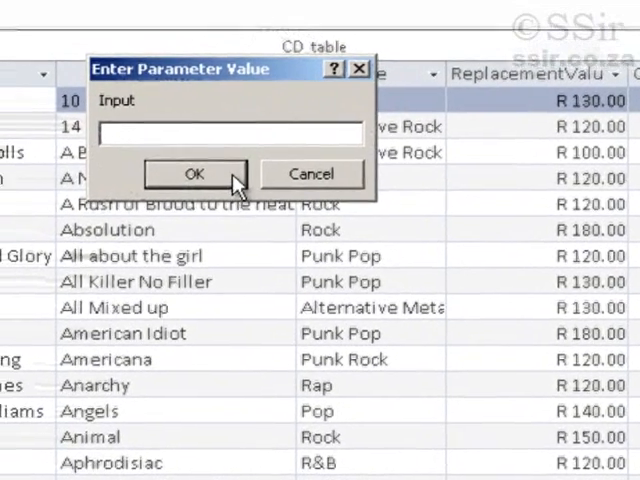
Step: Dismiss the Enter Parameter Value prompt without entering a genre
click(194, 172)
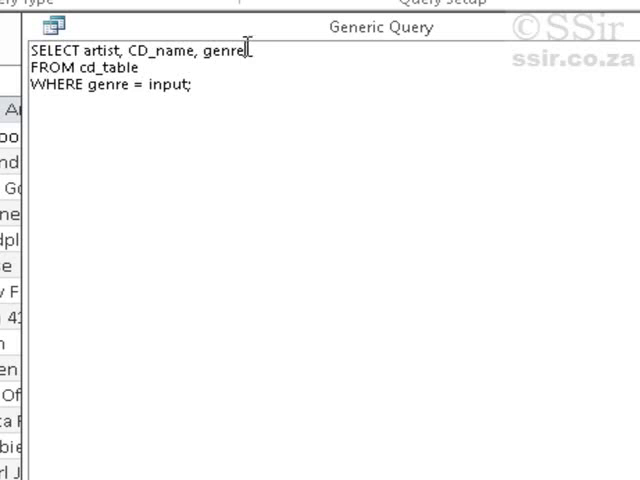
Step: Select replacementvalue too and filter WHERE genre = 'pop' AND replacementvalue = 120
text(,repl)
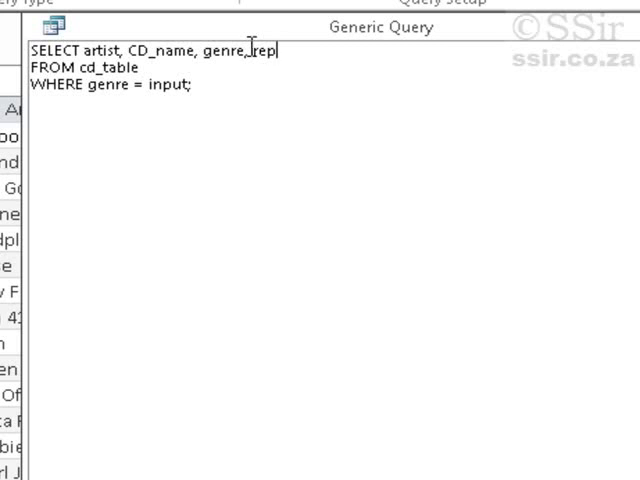
text(lacementvalue)
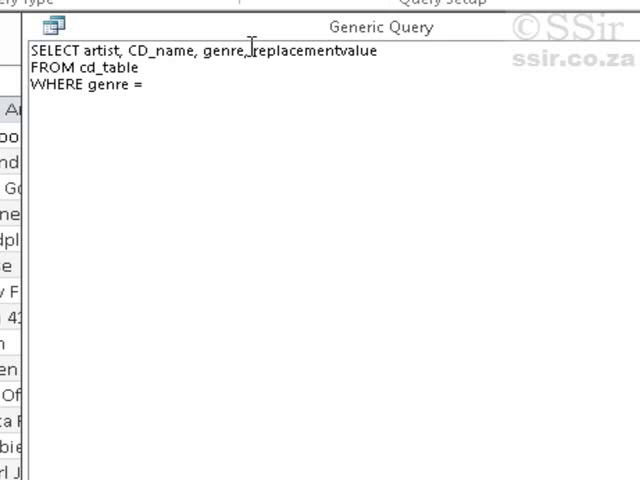
text('pop' AND)
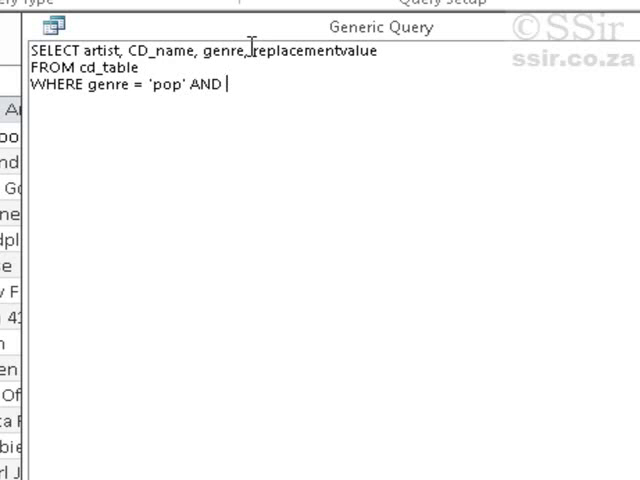
text(replacementvalue =)
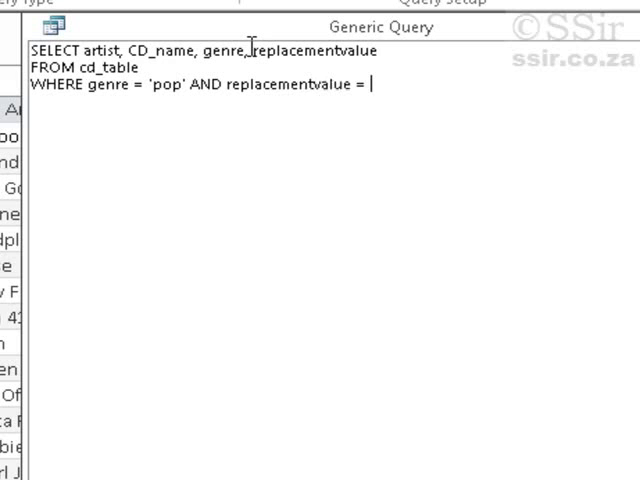
text(120)
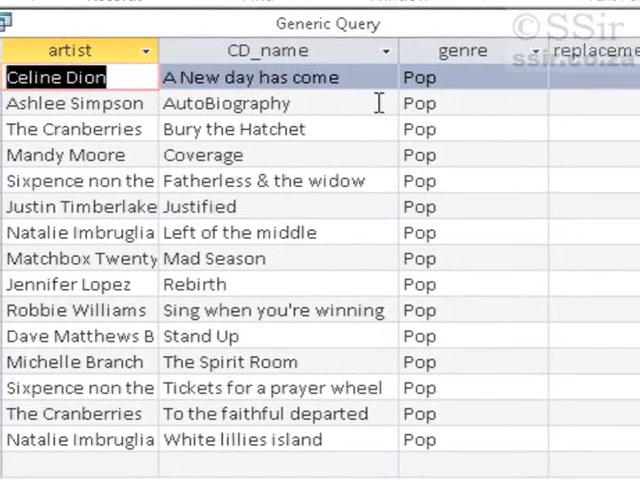
scroll(right, 3)
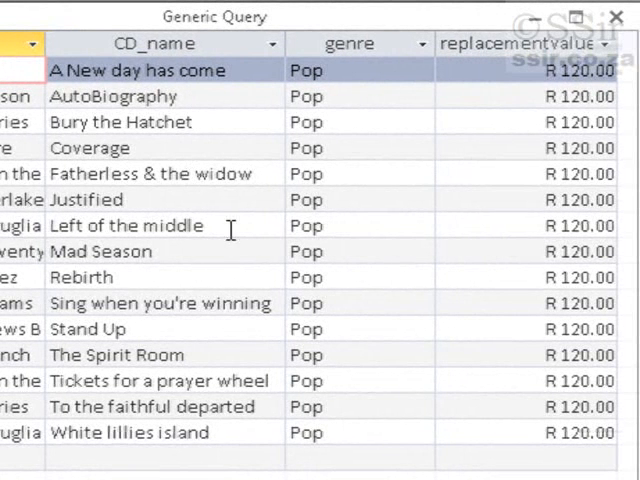
mouse_move(456, 148)
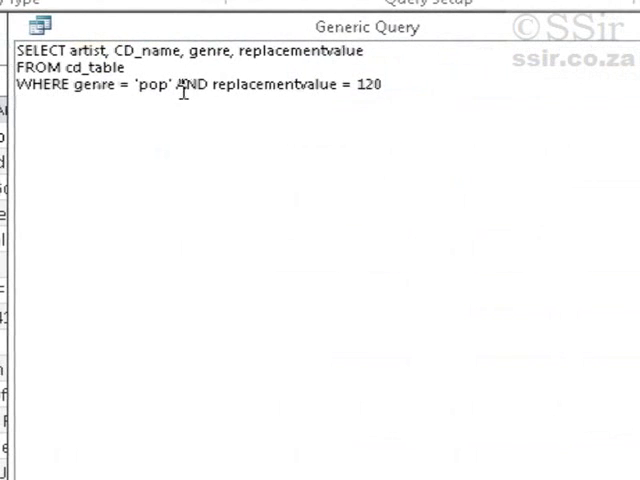
Step: Change AND to OR in the WHERE clause so Pop or 120-valued CDs match
text(OR)
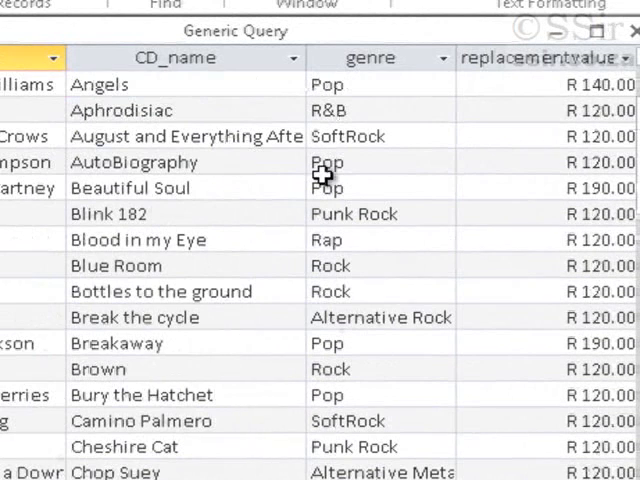
mouse_move(600, 230)
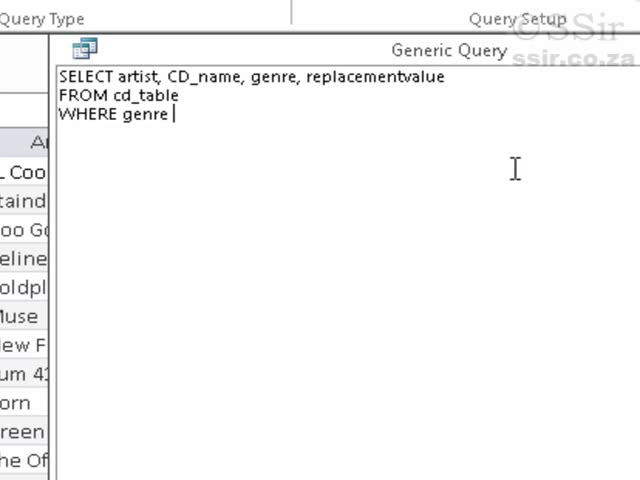
Step: Rewrite the condition as WHERE genre LIKE 'R*'
text(like)
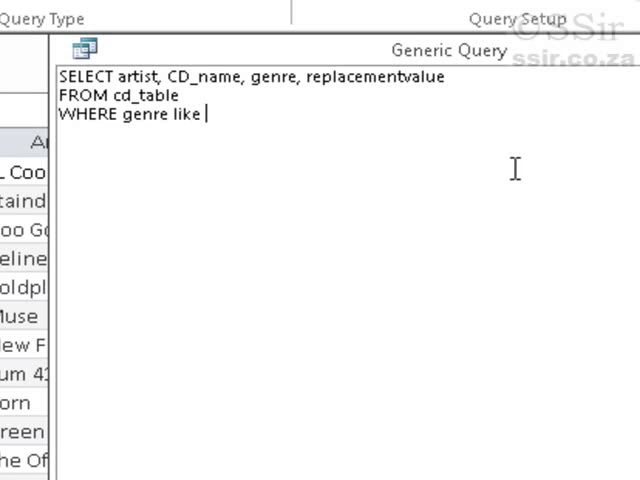
text(')
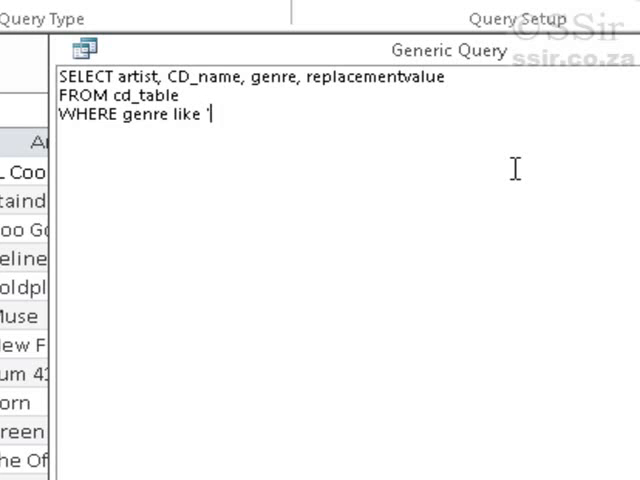
text(R)
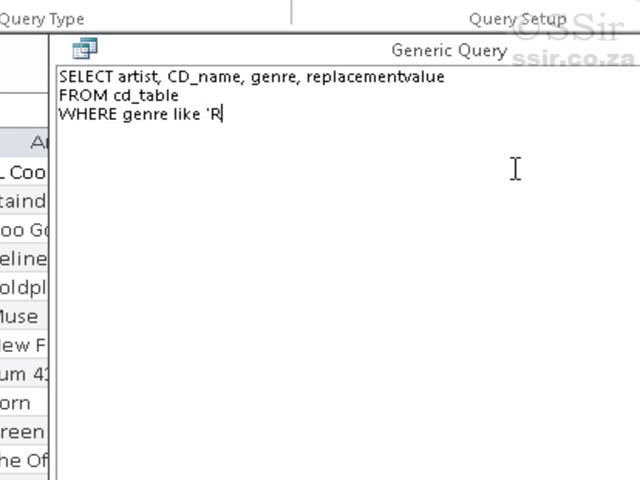
text(*')
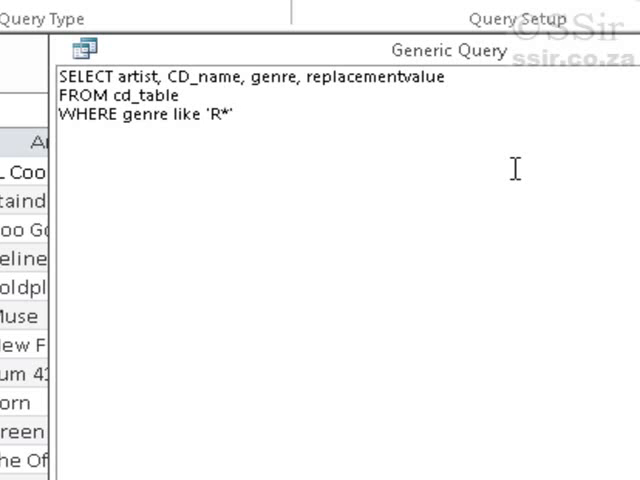